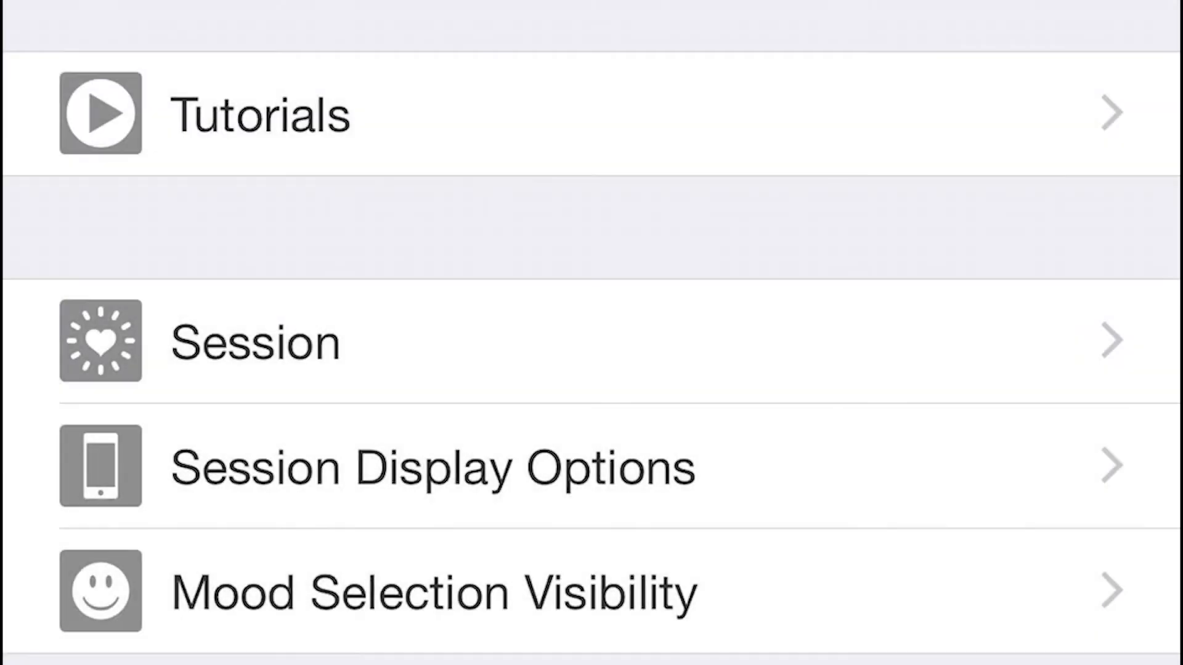
Grant music library access from Soundtrack Select, adding no songs to the soundtrack.
scroll(down, 3)
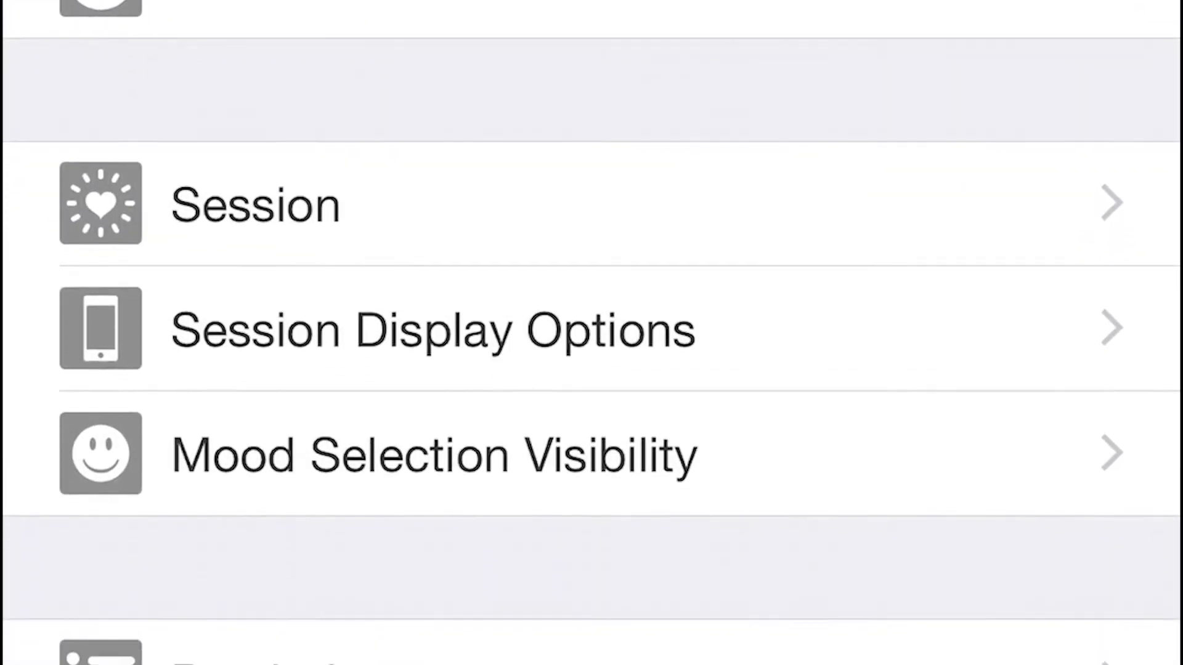
scroll(down, 3)
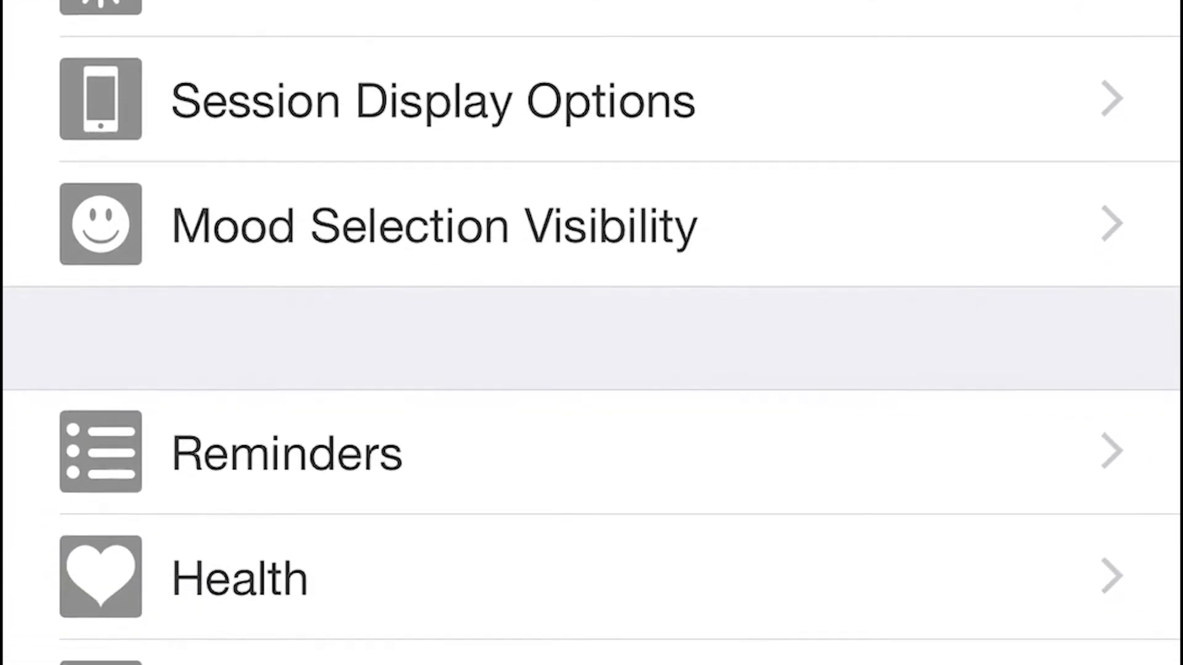
scroll(down, 3)
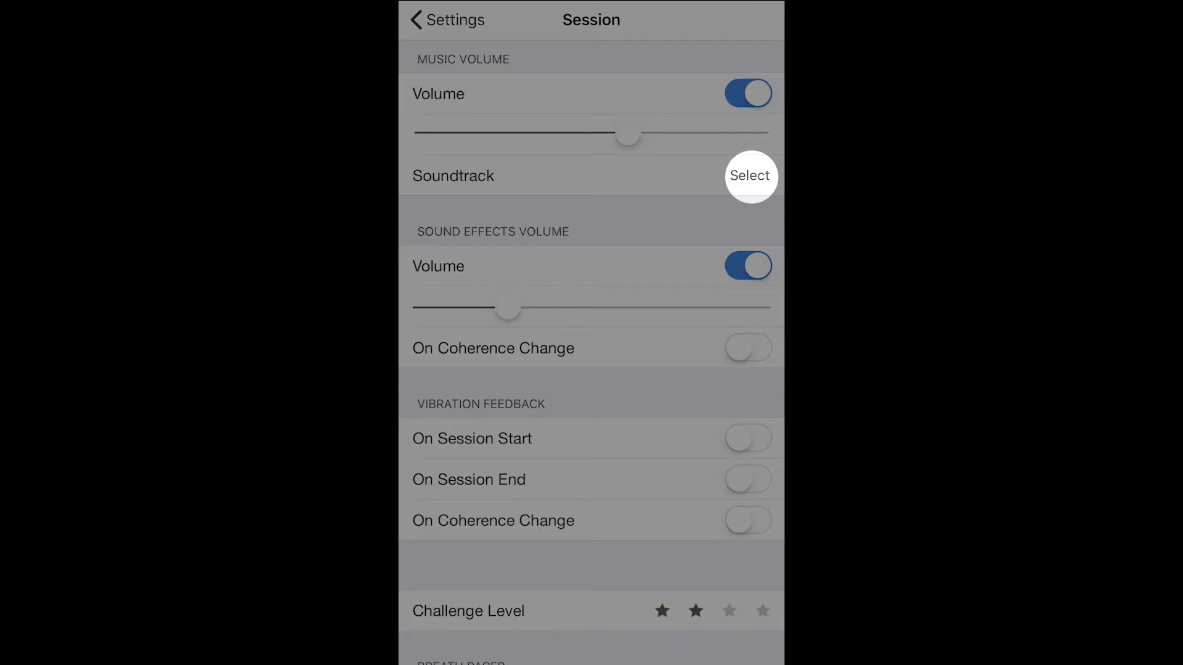
click(749, 175)
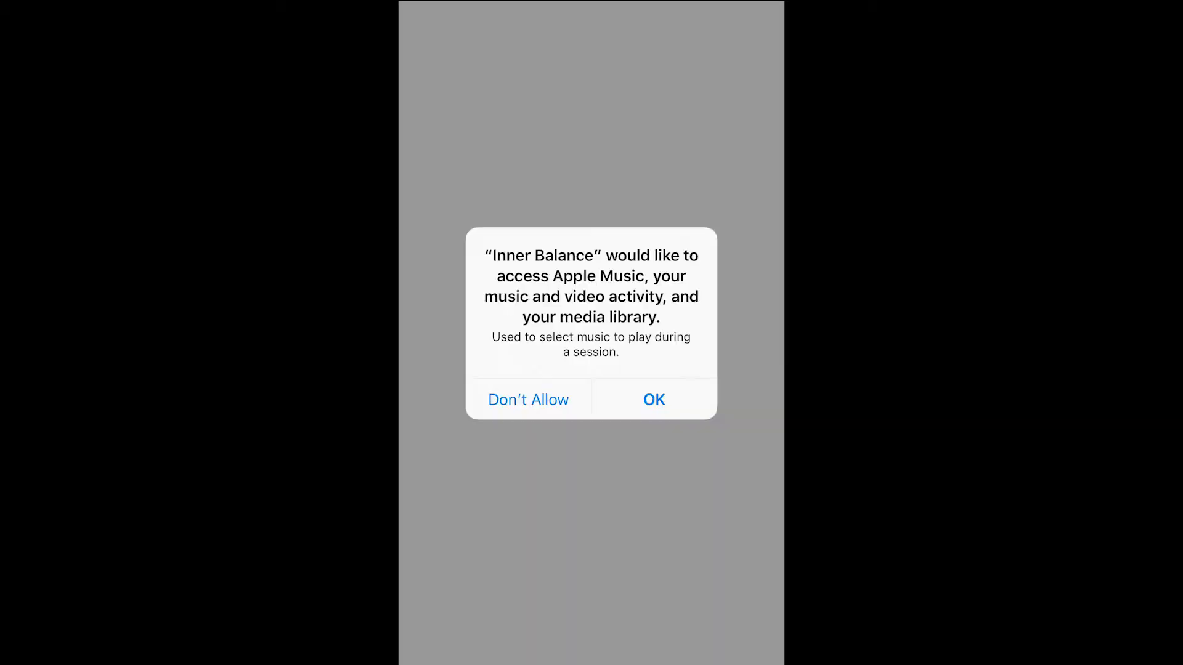
click(653, 399)
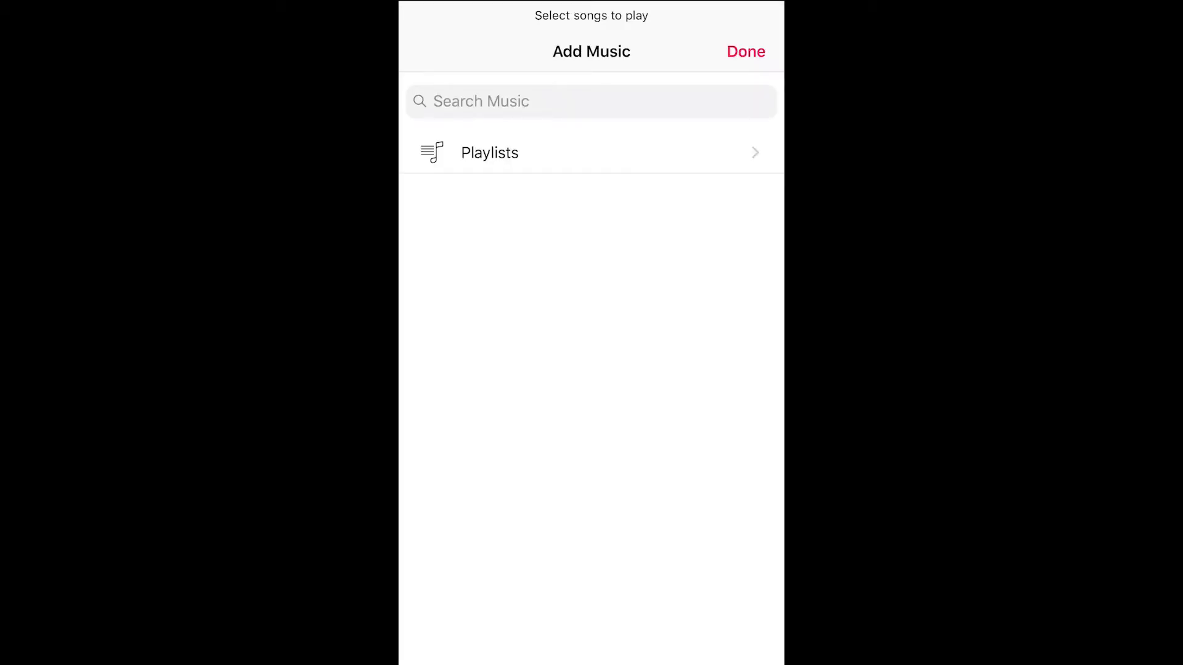
click(746, 51)
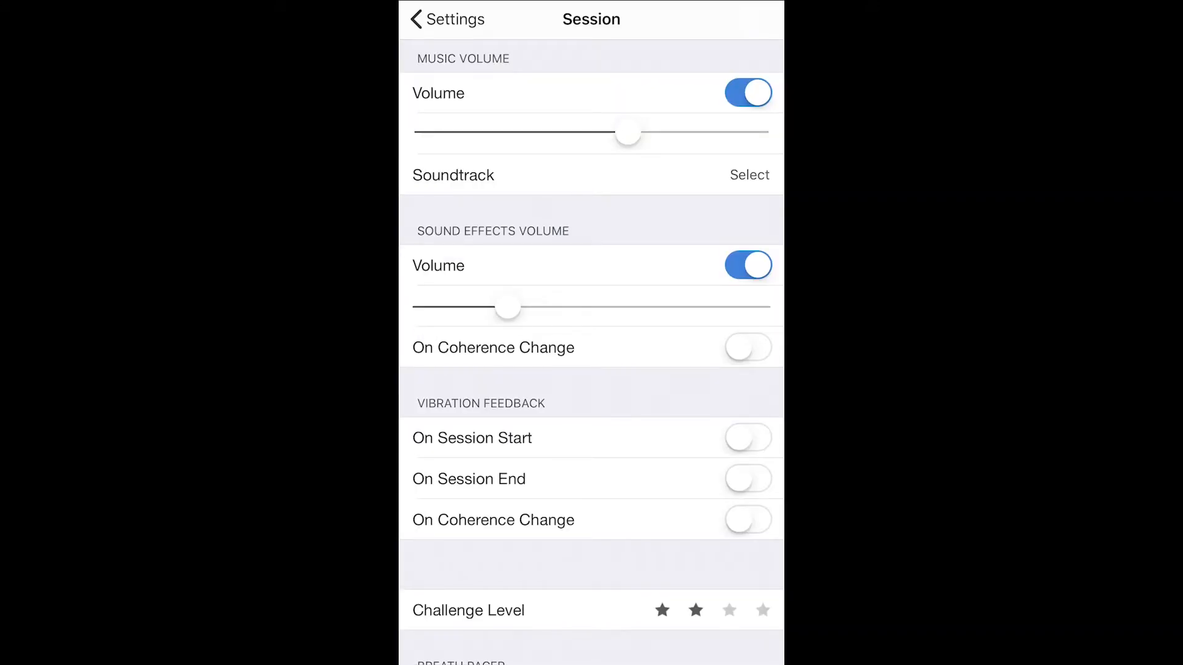
Raise the sound effects volume, lower the music volume, and turn on coherence-change vibration.
drag(509, 306, 646, 306)
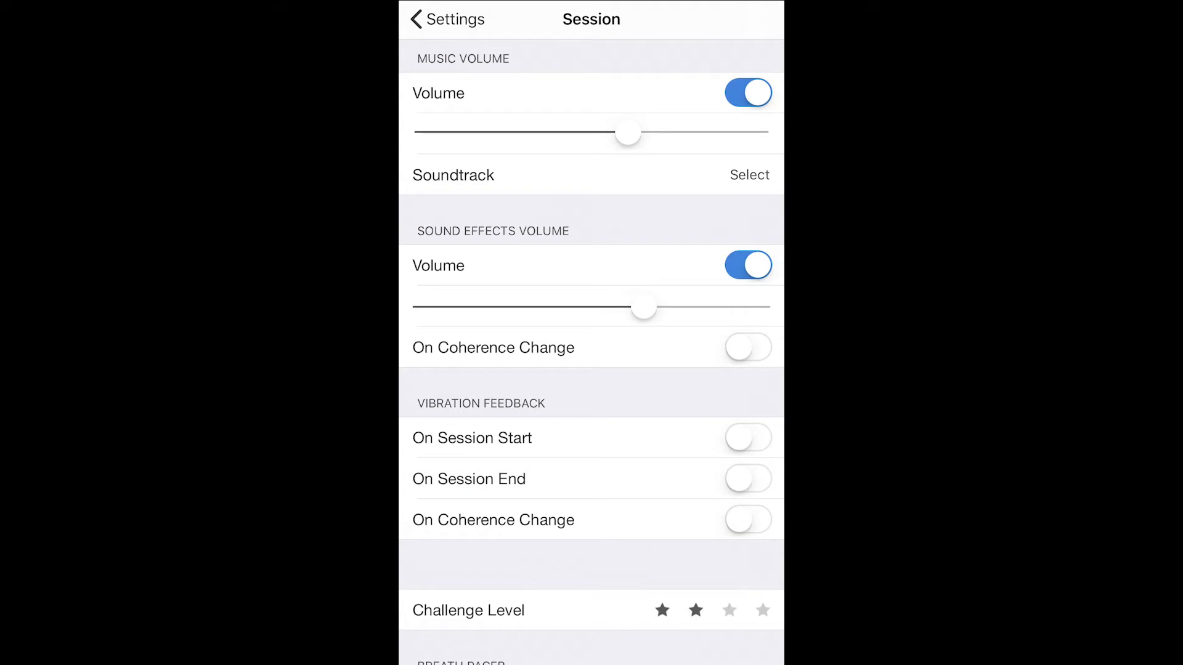
drag(628, 134, 514, 134)
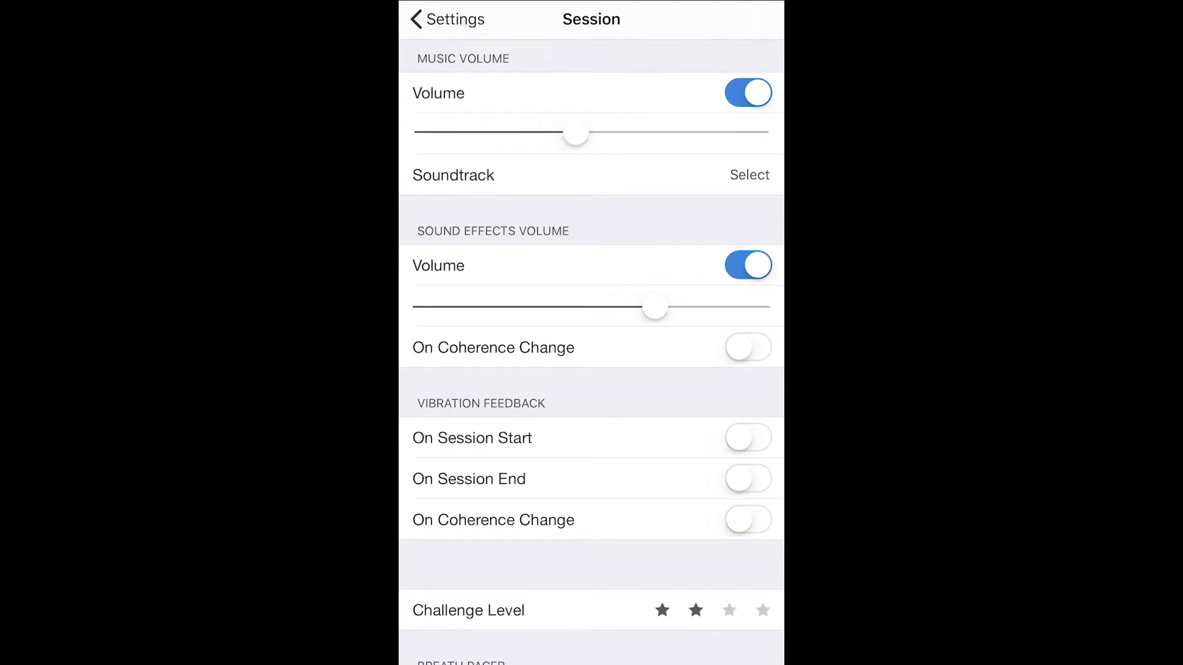
scroll(down, 3)
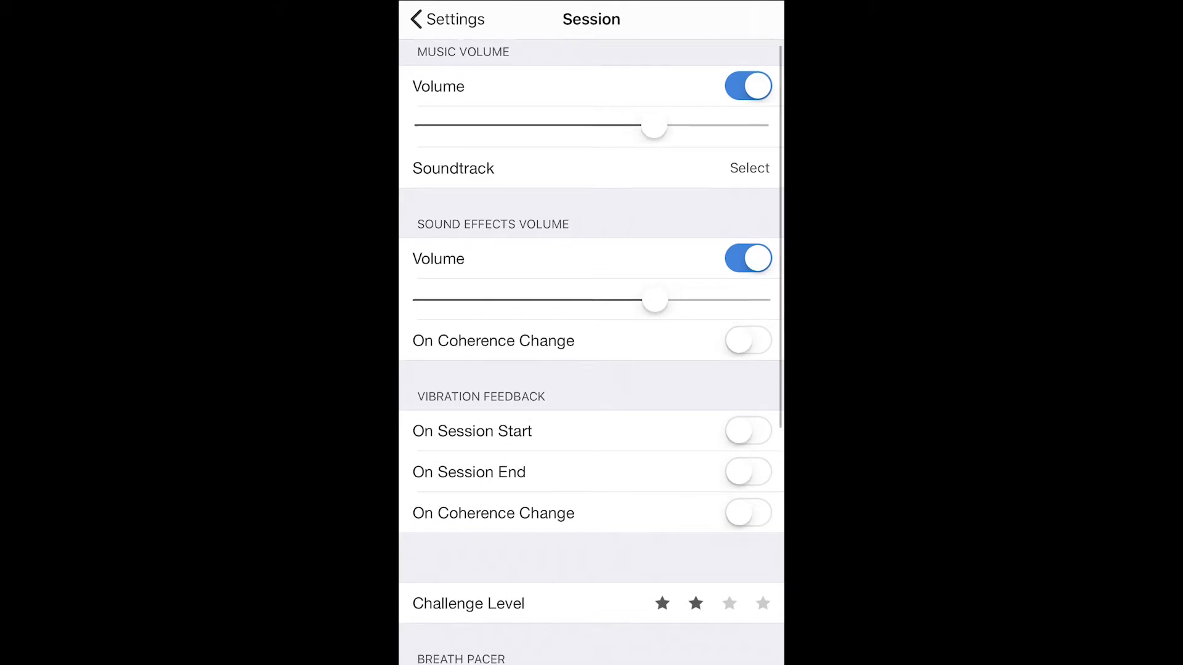
scroll(down, 3)
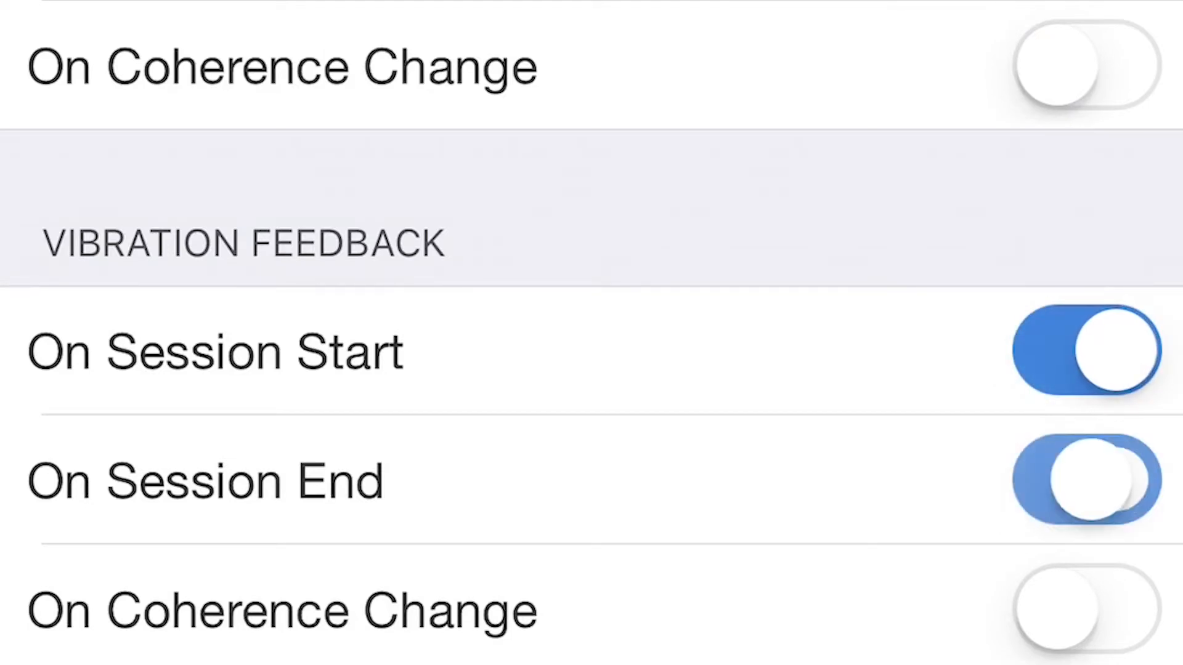
click(1084, 609)
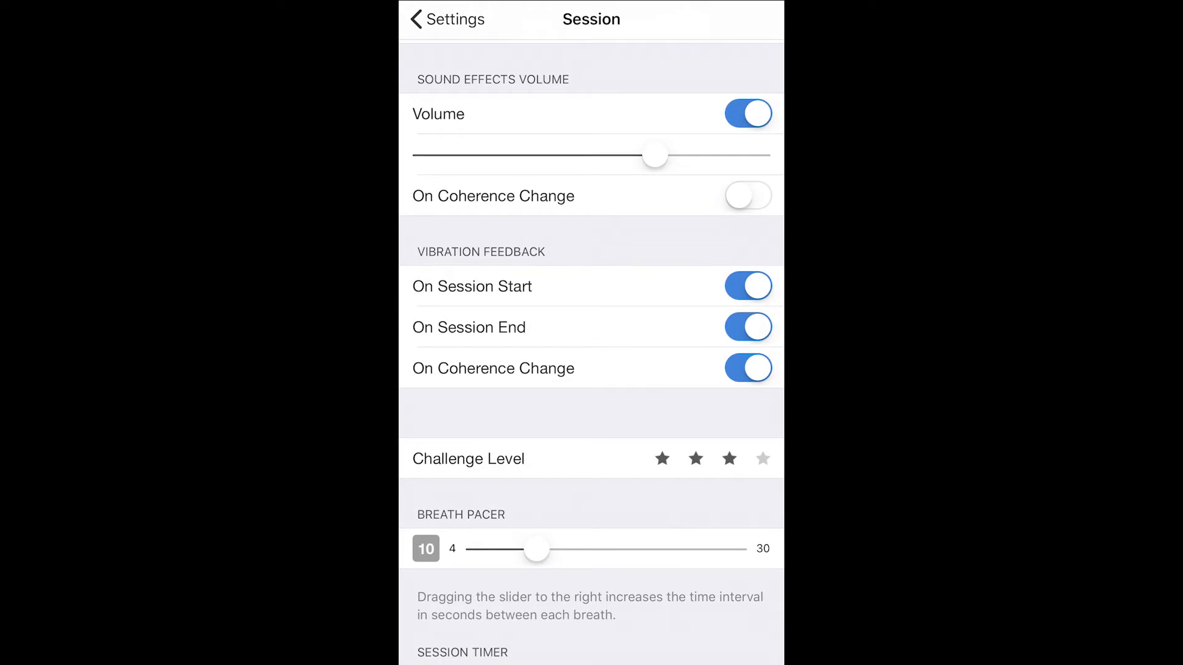
Confirm the session timer at 5 minutes in the duration picker.
scroll(down, 3)
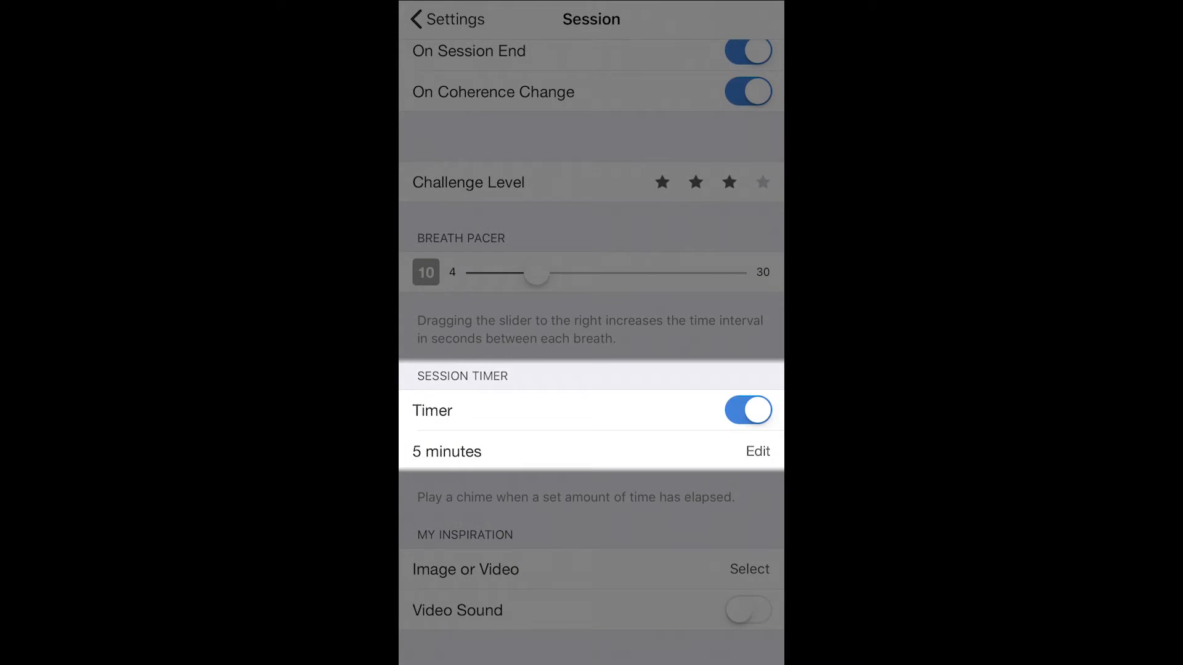
click(757, 451)
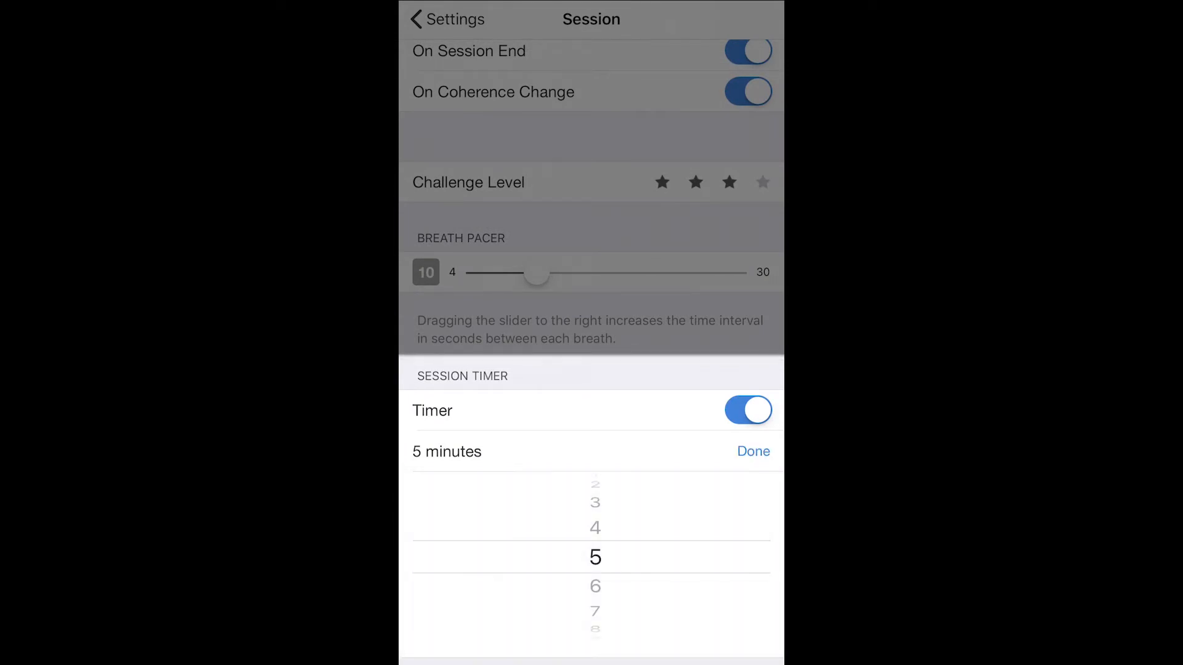
scroll(down, 3)
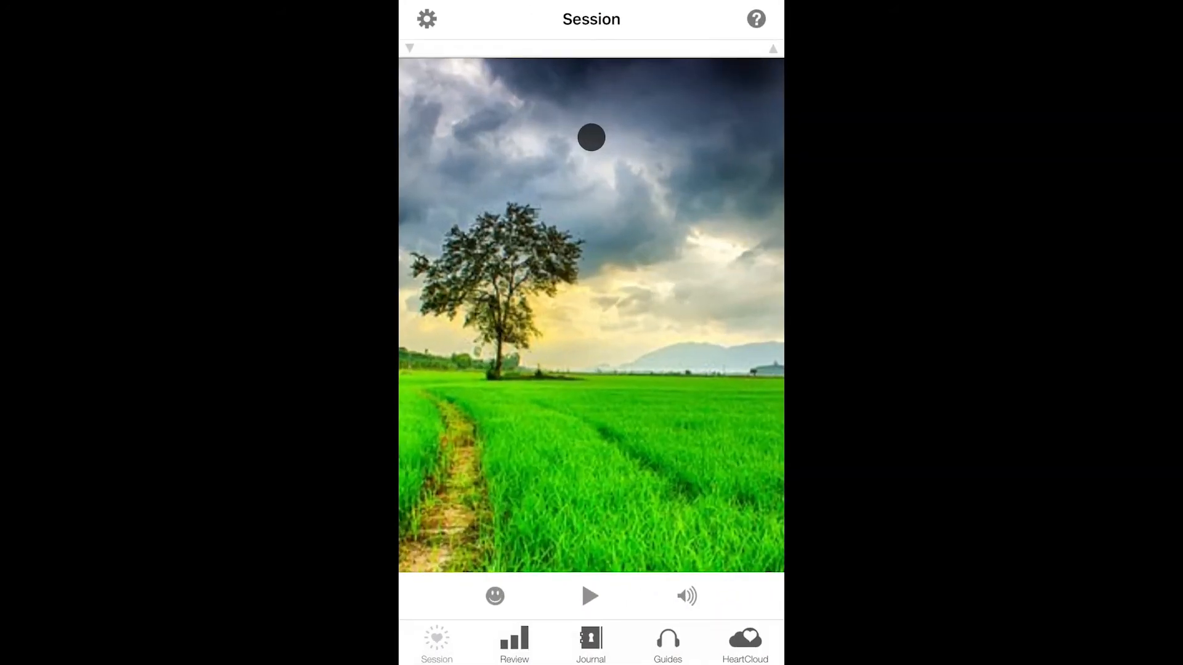
Adjust the Session Display Options and set the app theme to Fuchsia.
click(426, 17)
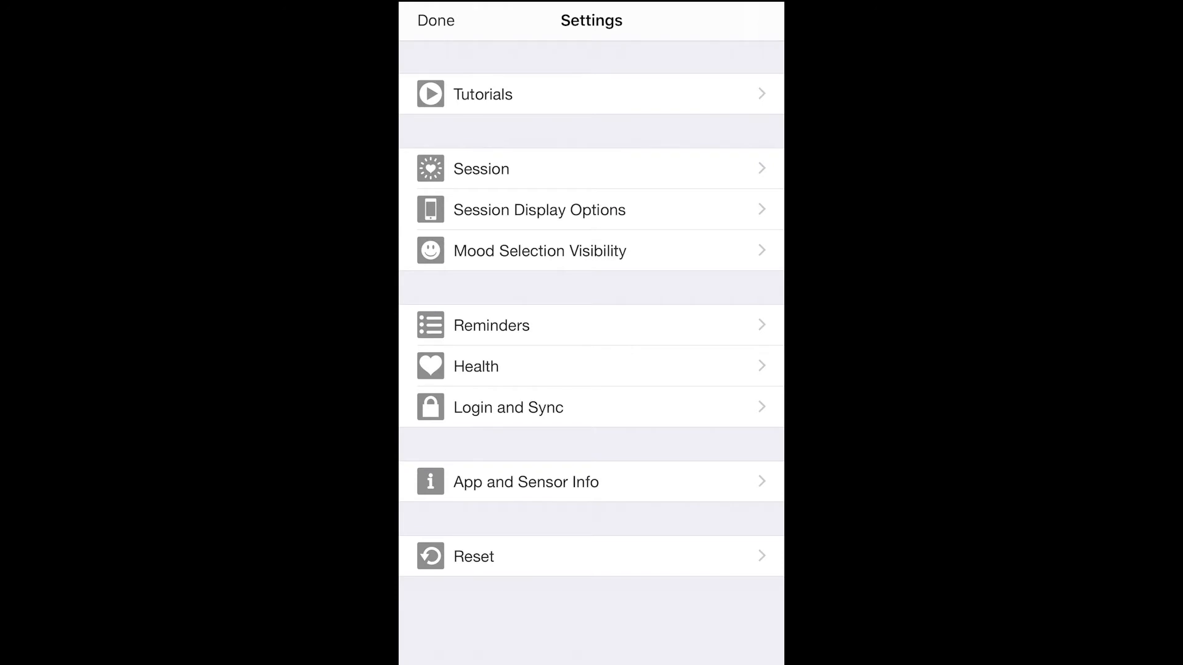
click(538, 209)
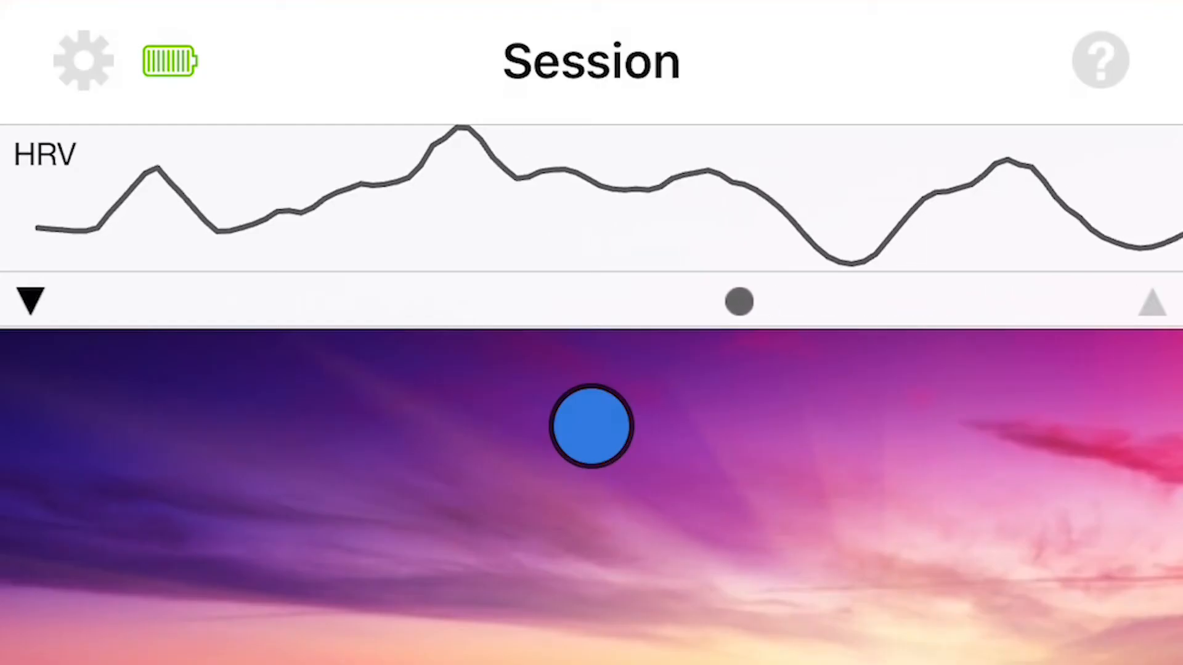
click(83, 60)
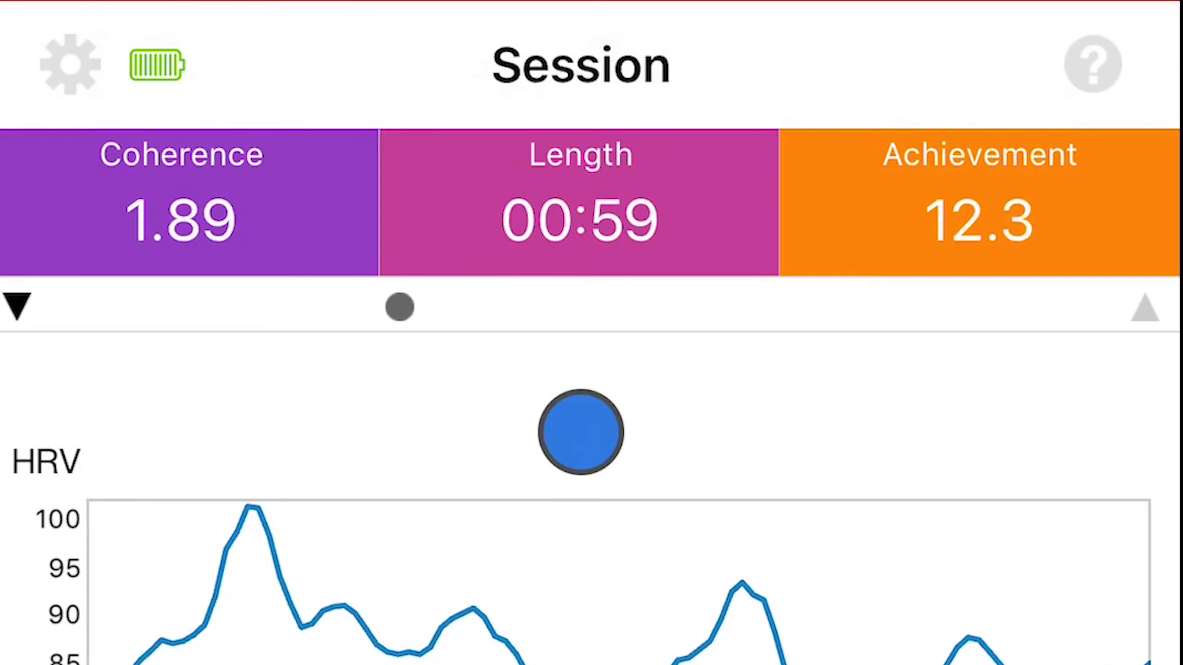
click(69, 64)
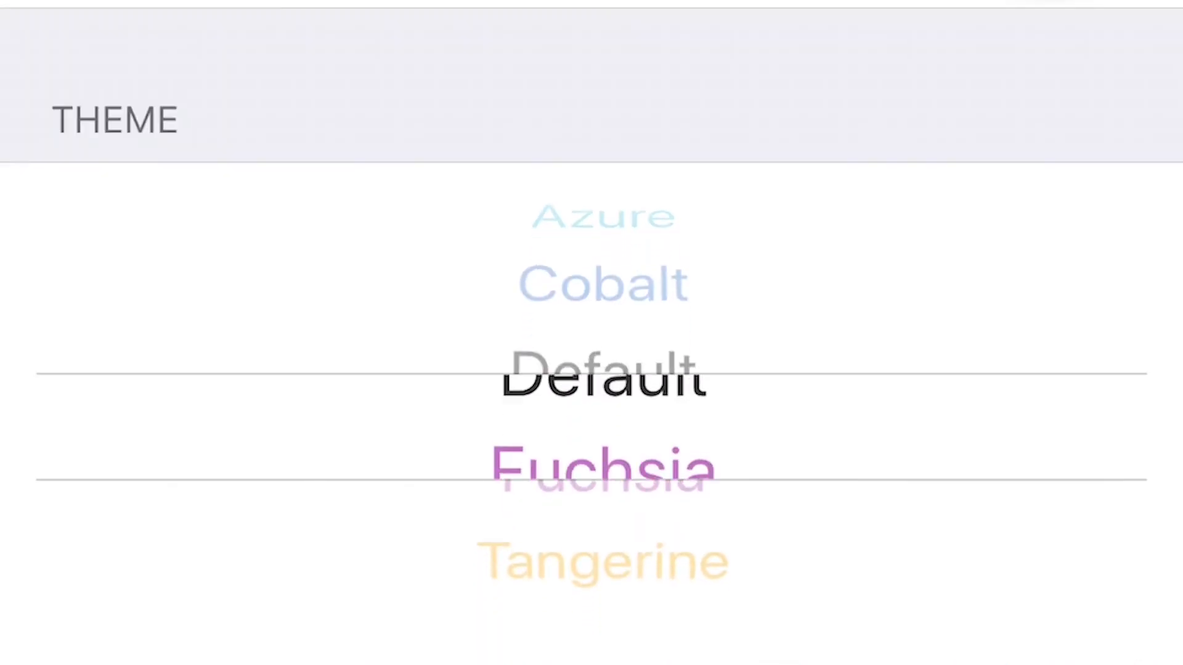
scroll(down, 3)
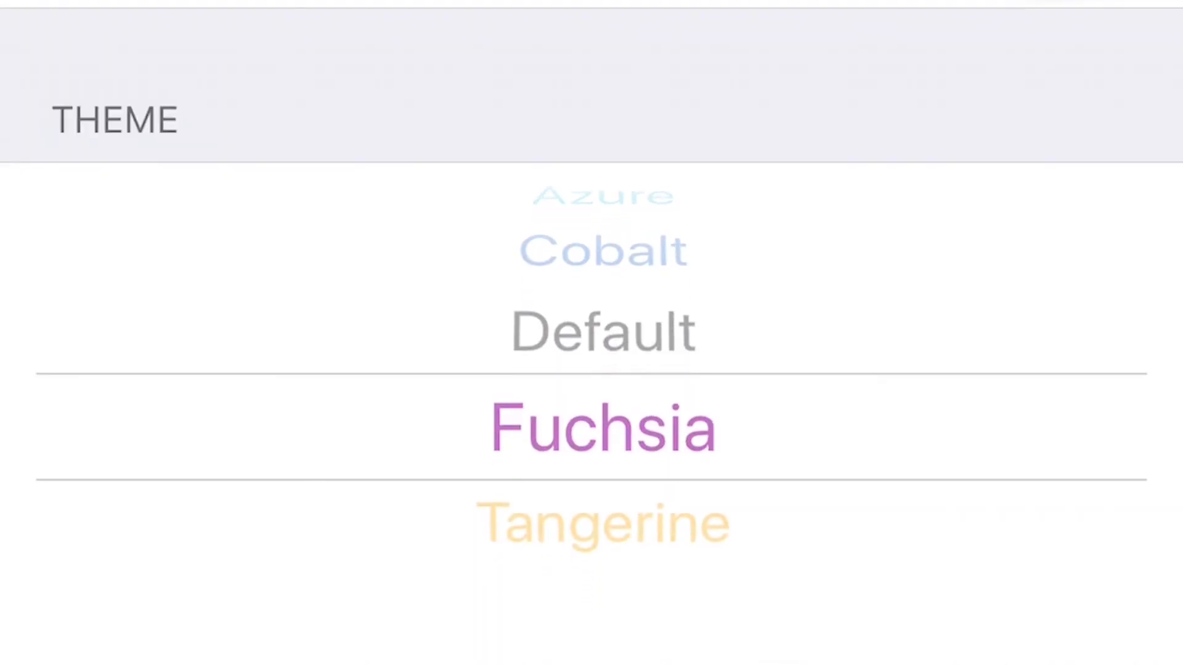
click(602, 428)
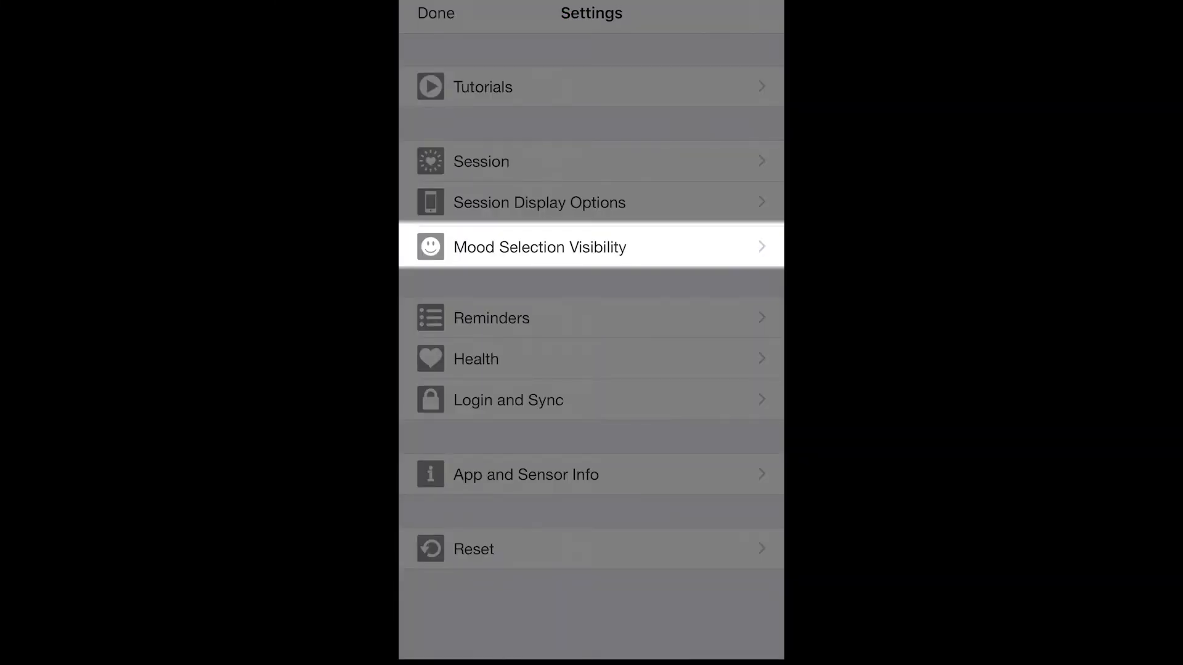
Check that all three mood selector toggles are on, then return to Settings.
click(539, 246)
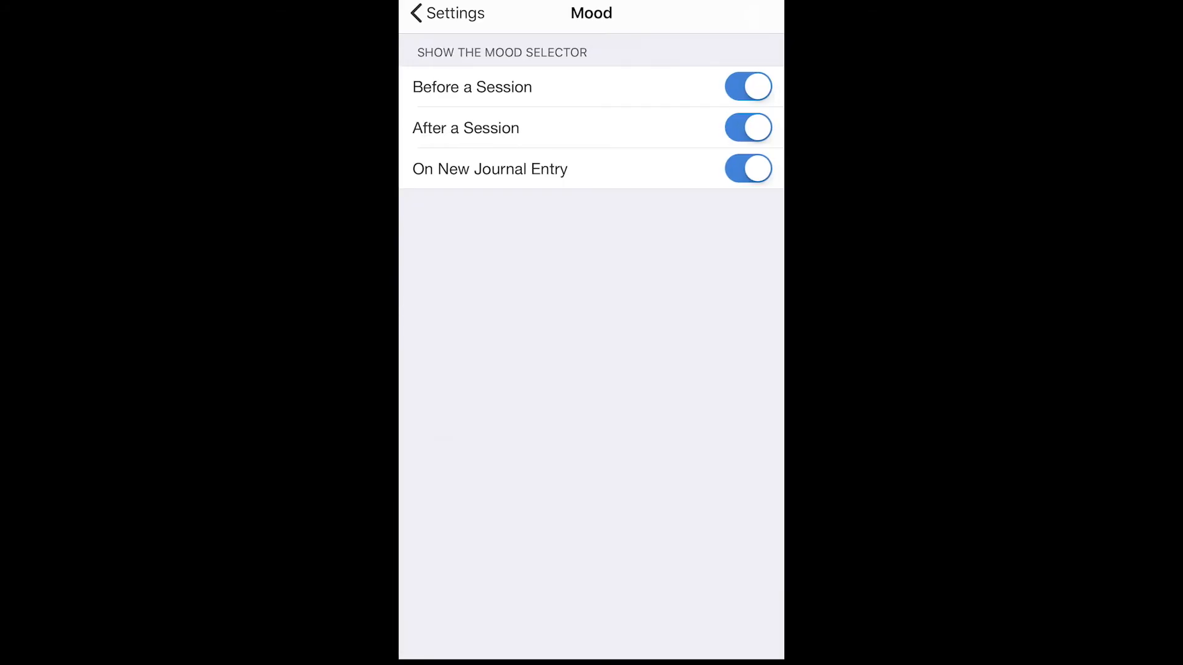
click(447, 14)
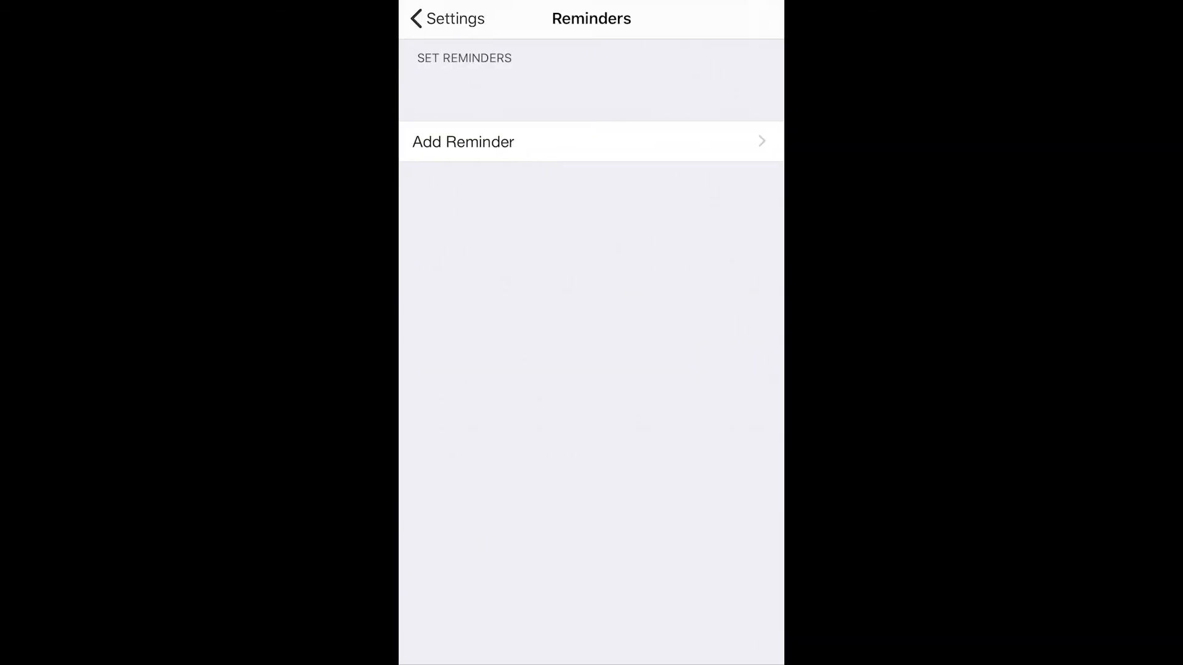
Add a daily reminder at 2:25 PM.
click(464, 141)
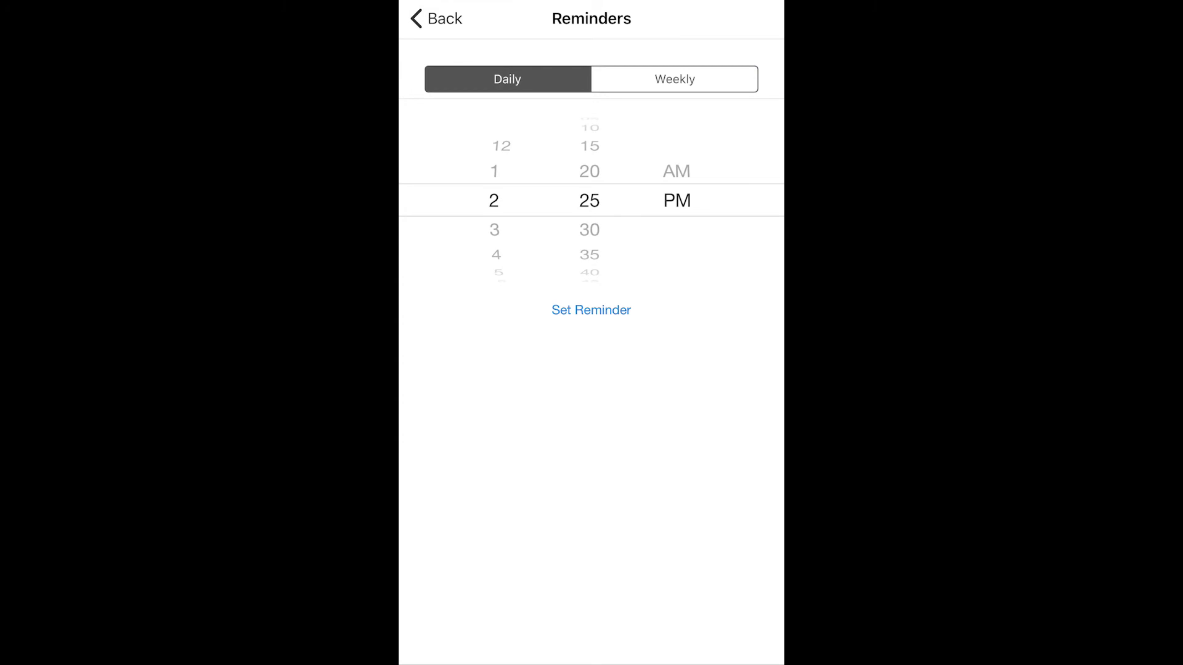
click(591, 310)
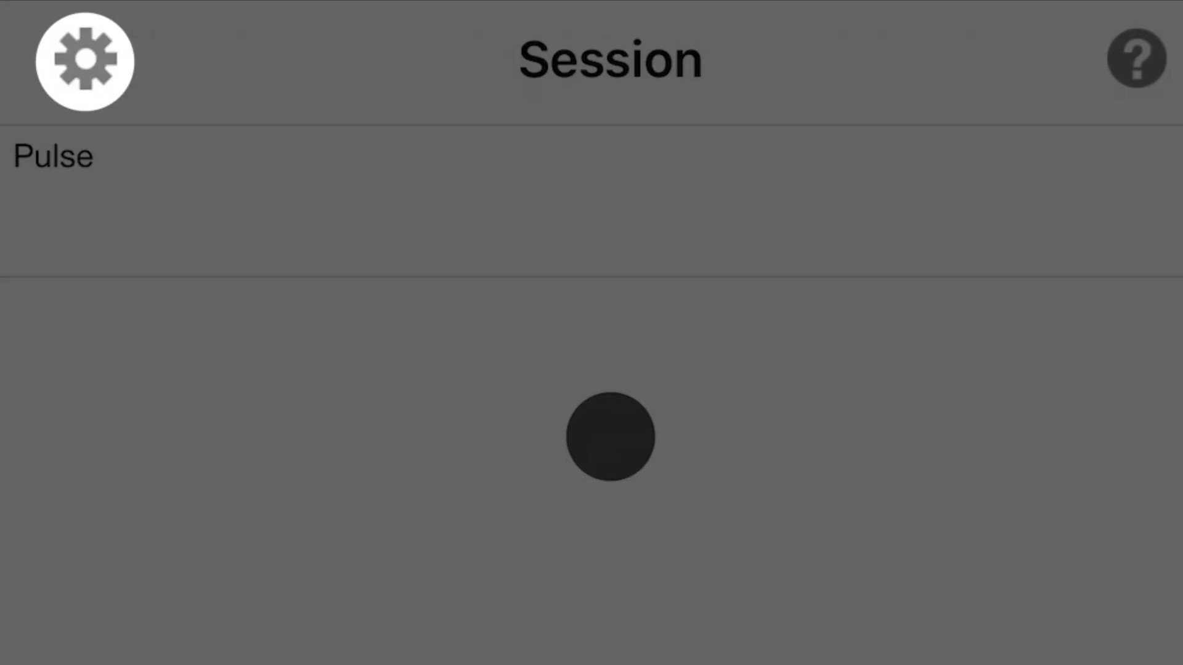
Switch on Sync with Health App in the Health options.
click(84, 61)
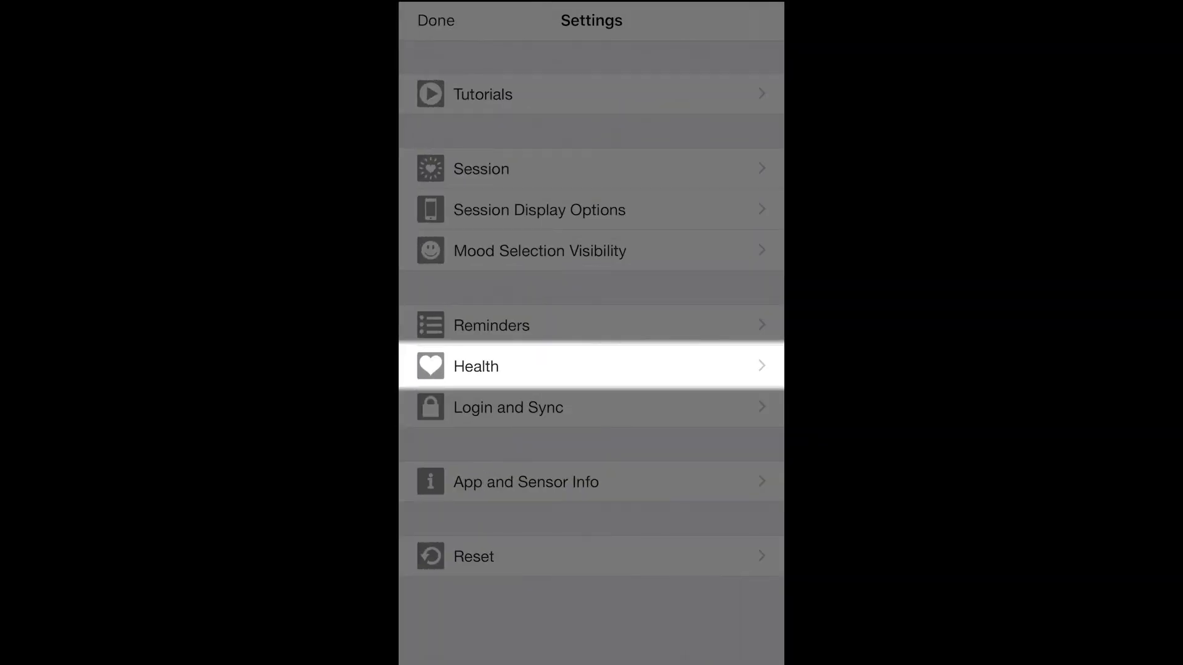
click(476, 366)
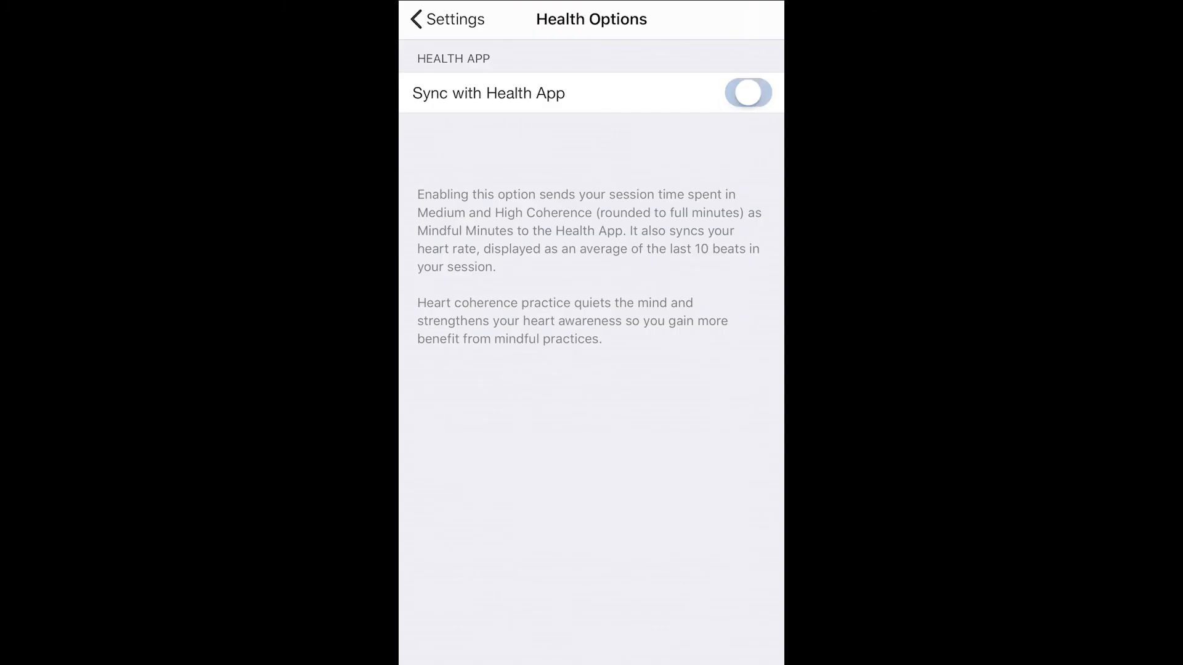
click(747, 93)
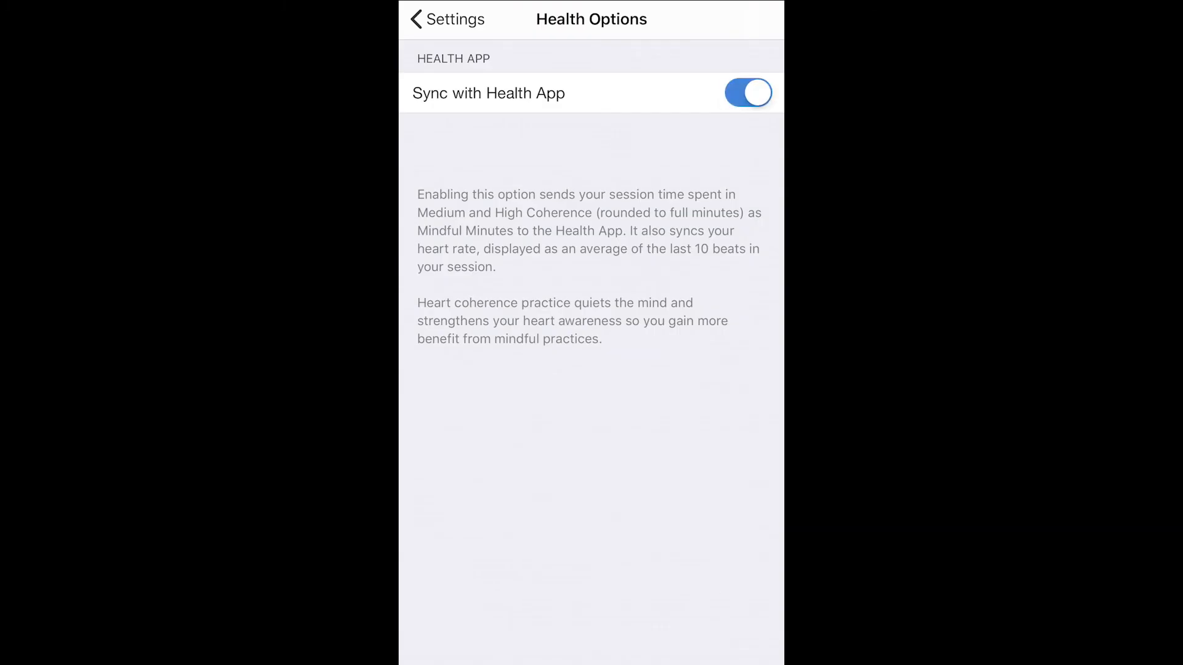